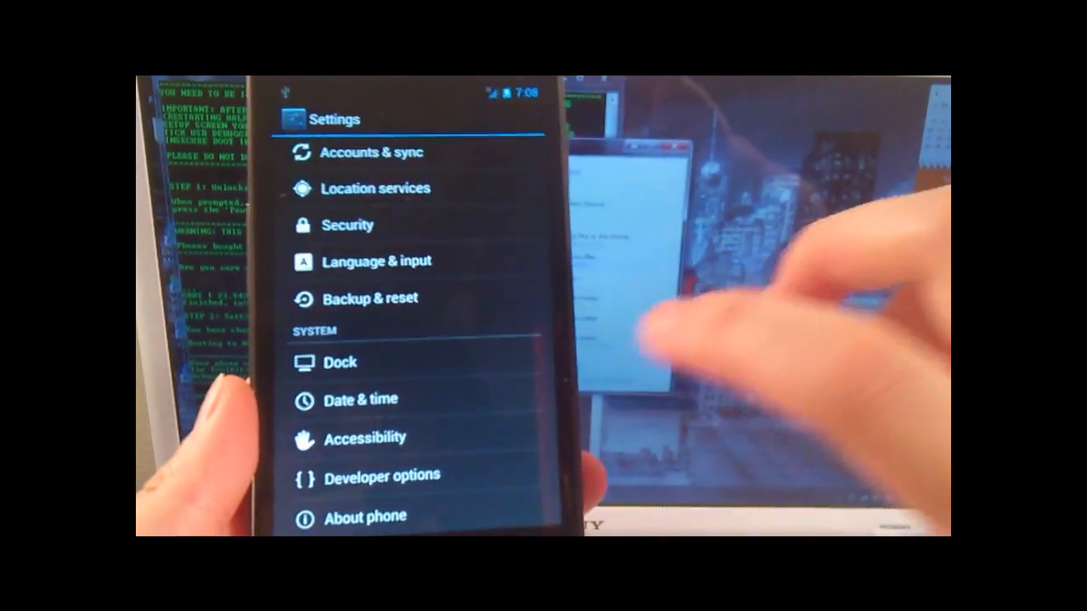
{"action": "left_click", "coordinate": [406, 491]}
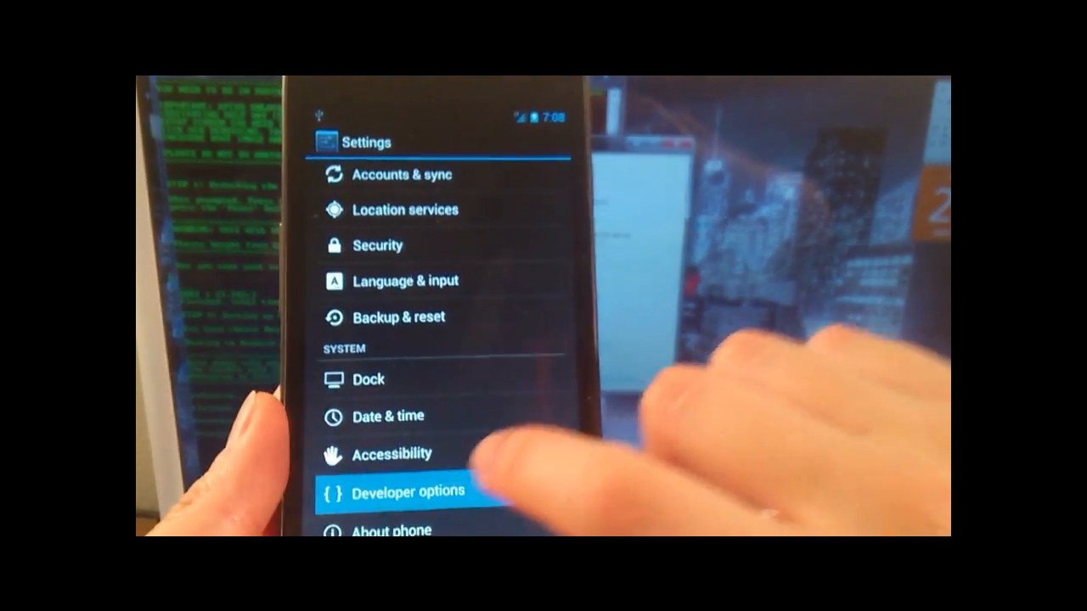